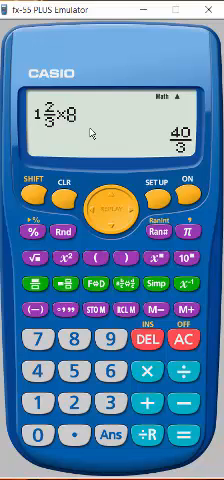
pyautogui.moveTo(108, 110)
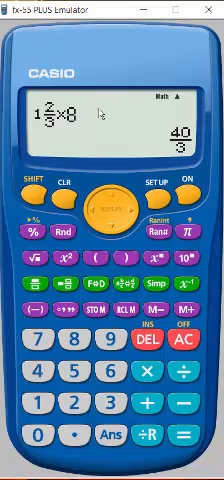